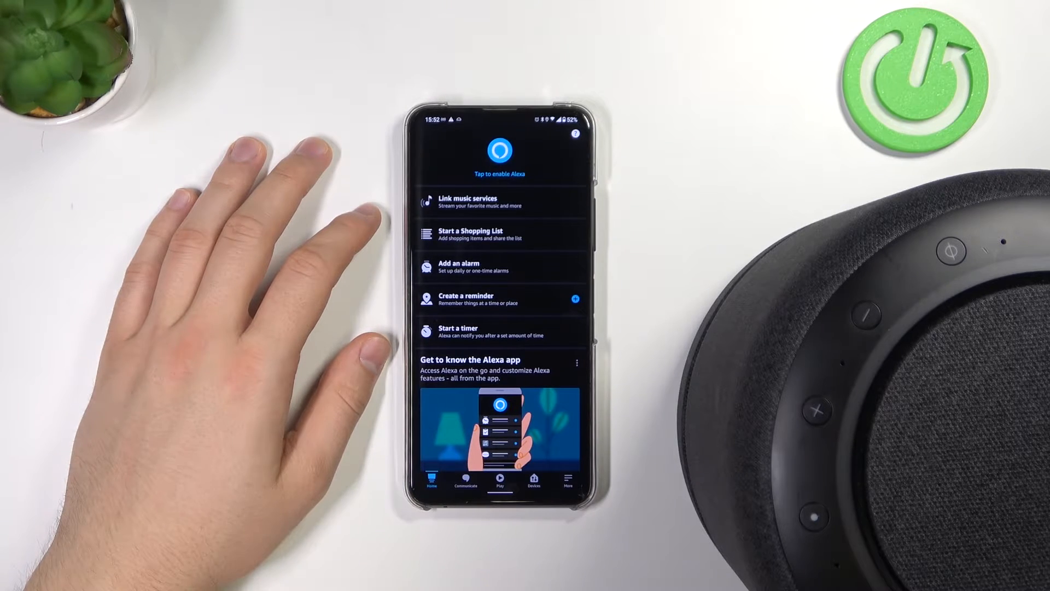
Reach the Echo Studio speaker's Bluetooth Devices settings from the Devices list
click(534, 481)
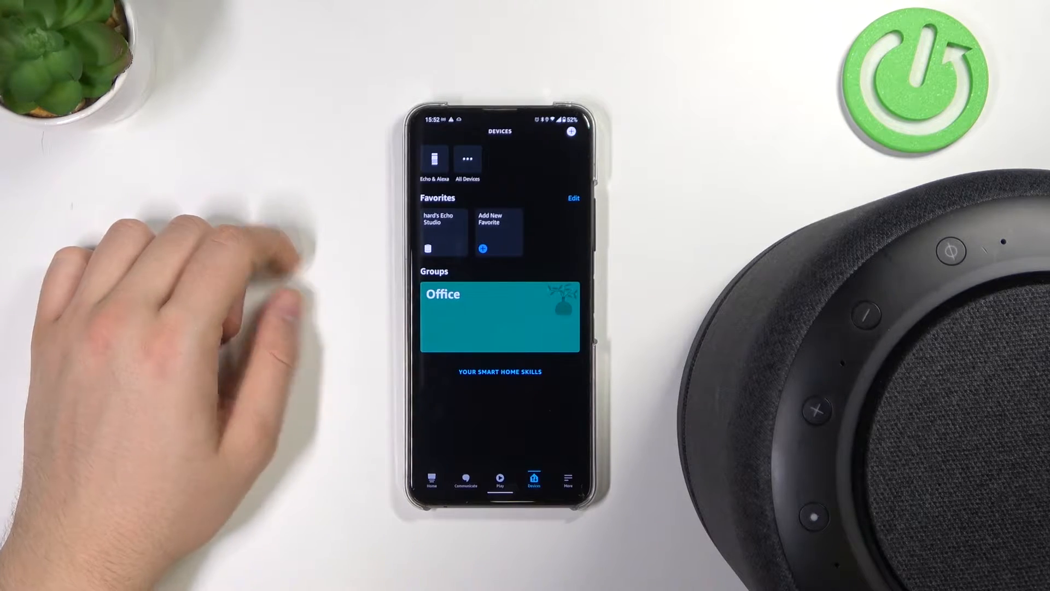
click(441, 224)
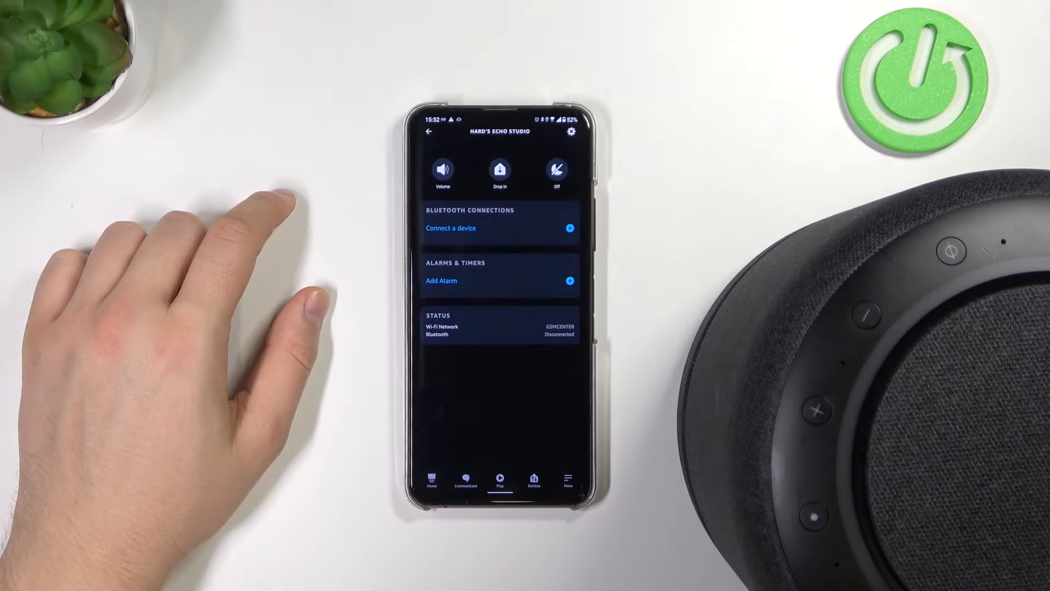
click(570, 131)
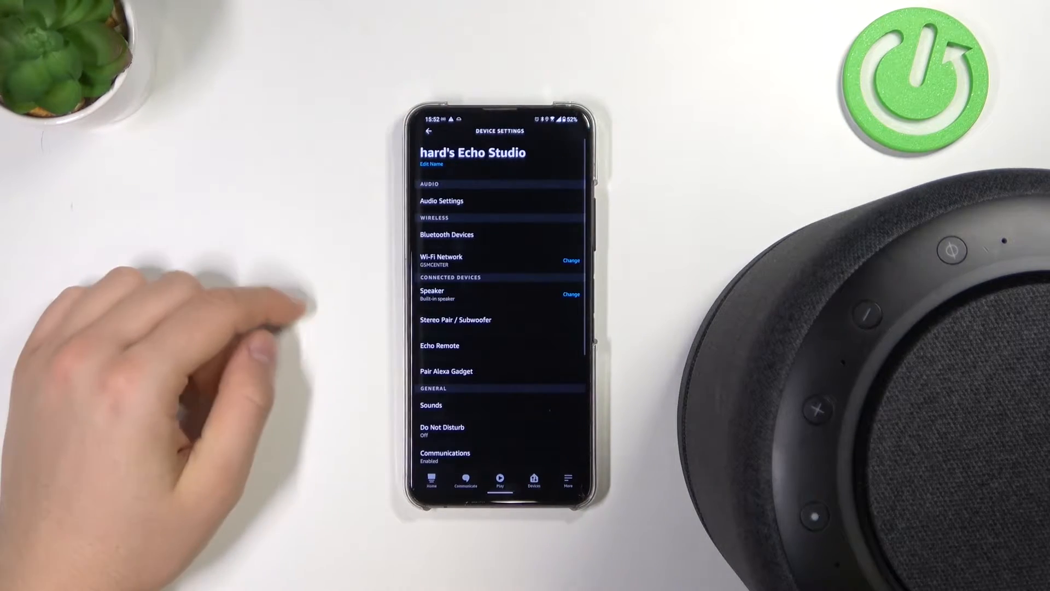
click(447, 234)
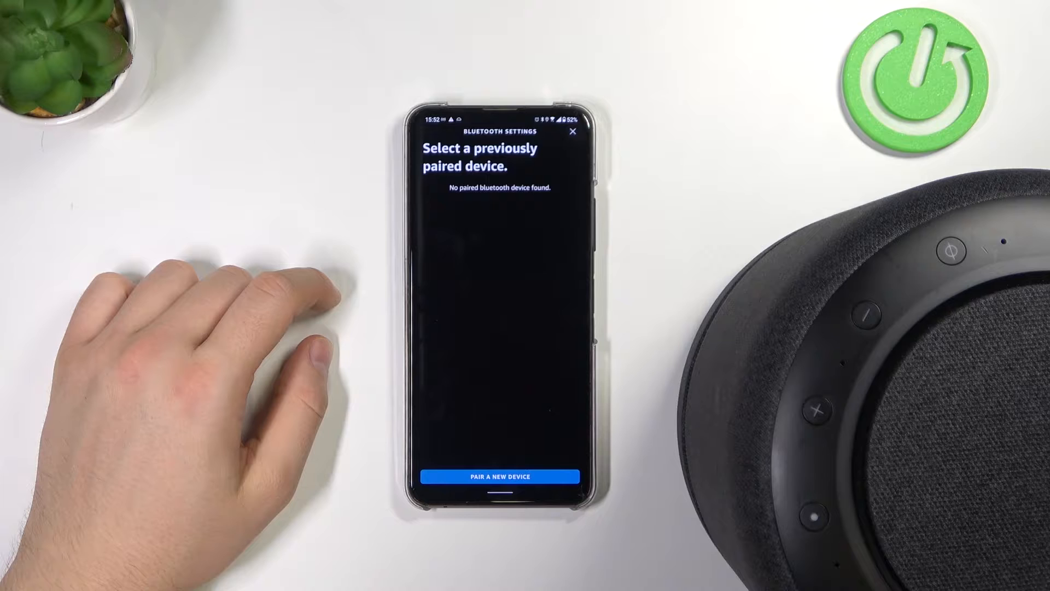
Start Pair A New Device so the Echo Studio scans and lists one available Bluetooth device
click(496, 476)
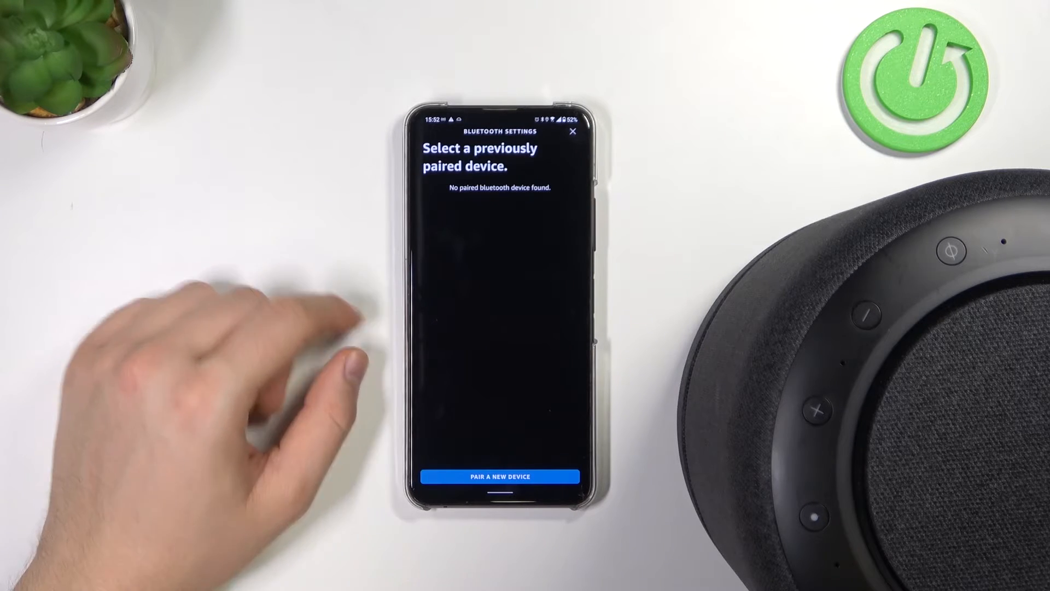
click(498, 476)
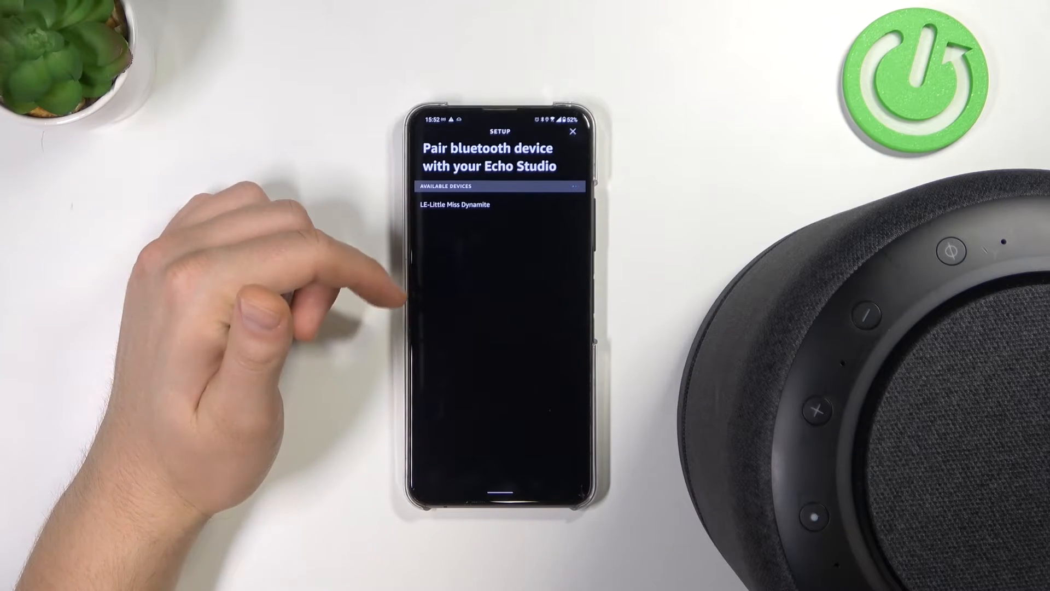
click(456, 204)
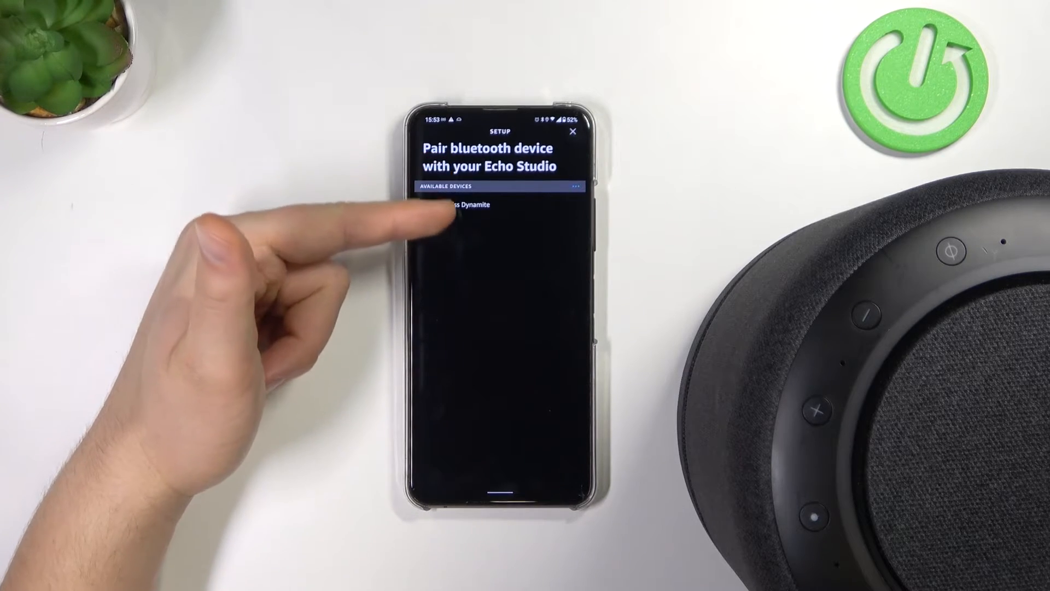
click(455, 205)
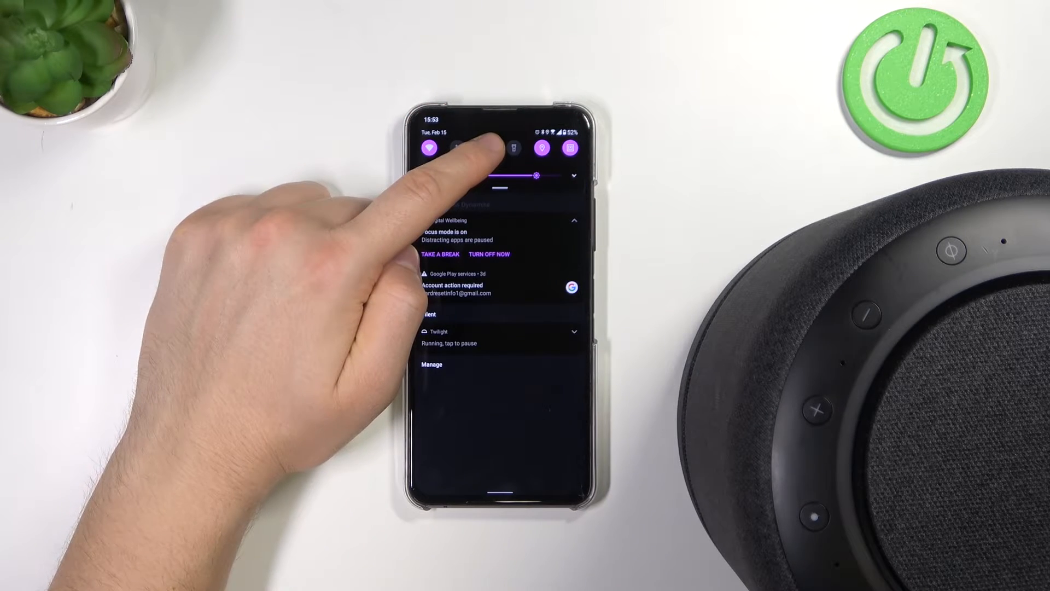
From the Bluetooth quick tile, connect to Echo Studio-18H and confirm pairing
click(514, 147)
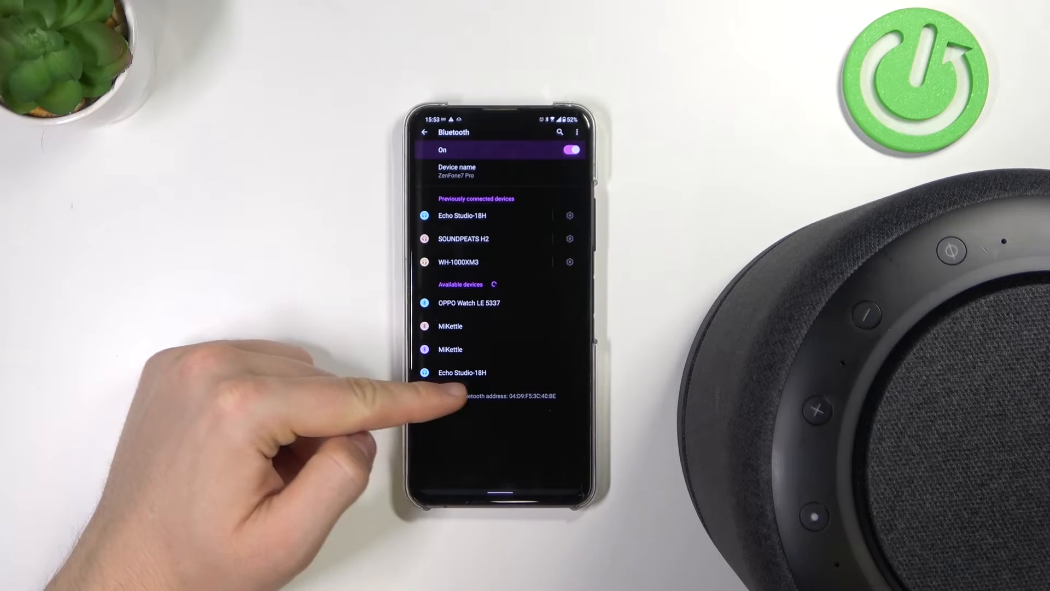
click(461, 372)
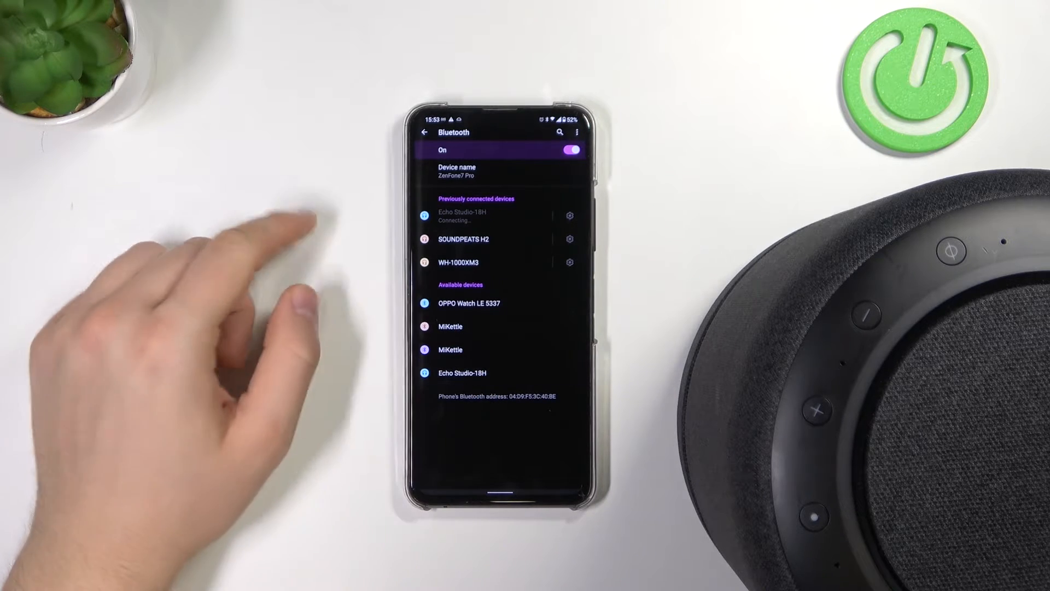
click(476, 373)
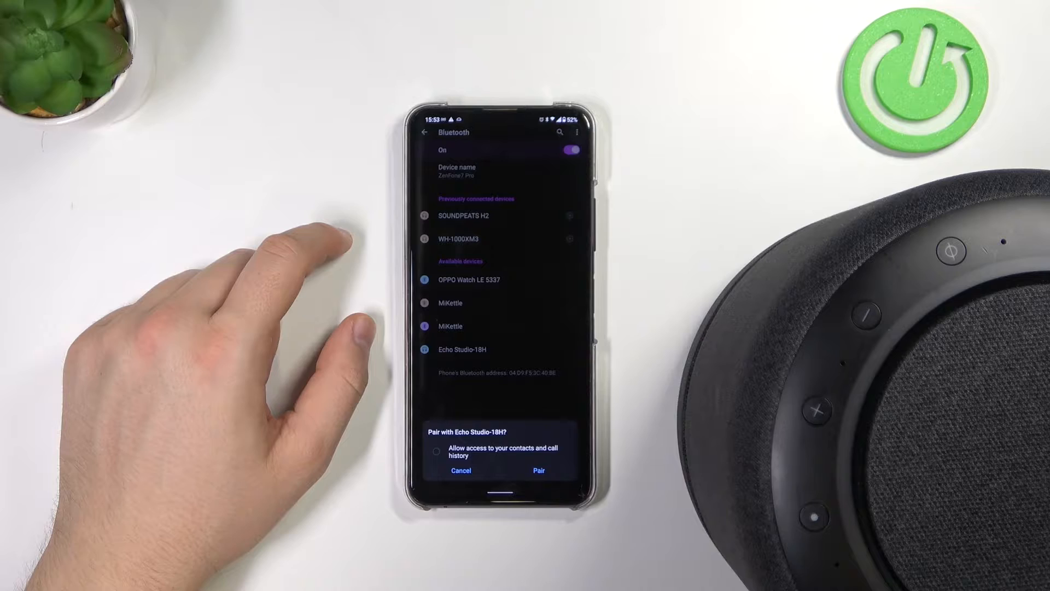
click(538, 469)
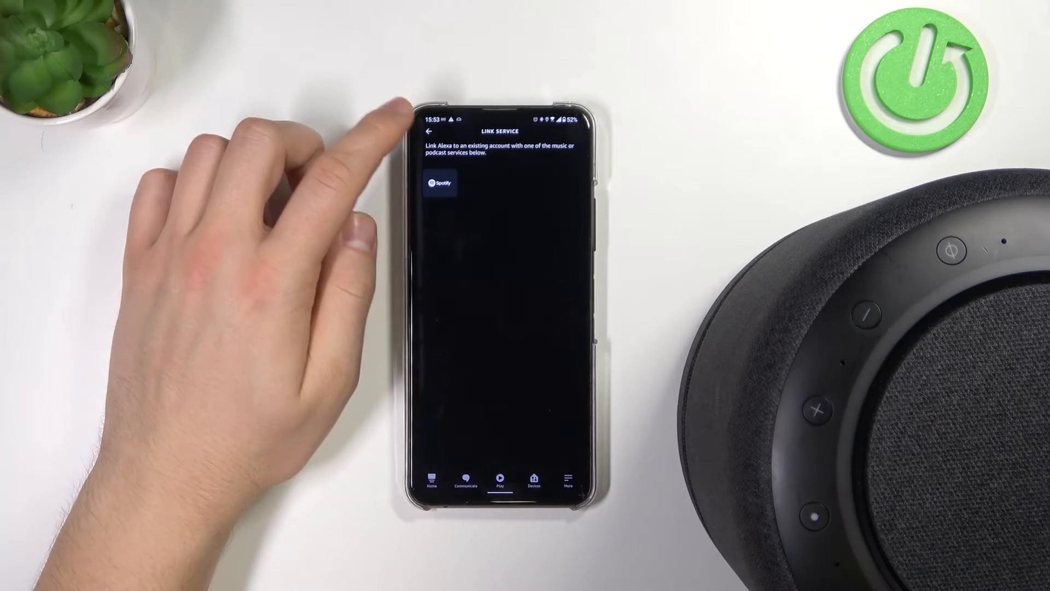
Back out of the Link Service page and switch to YouTube Music's home
click(431, 131)
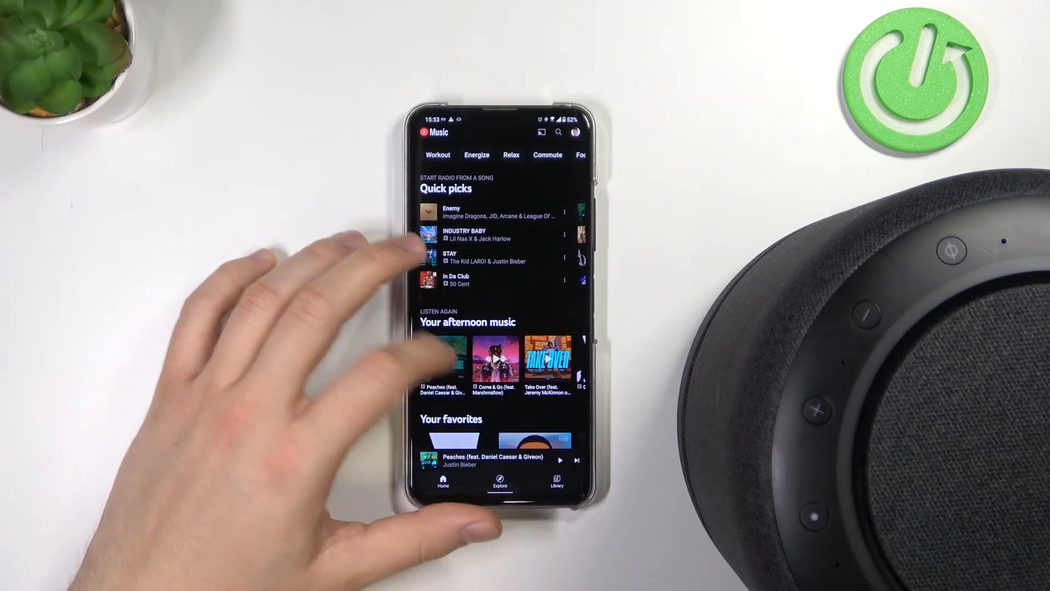
Expand the Peaches mini player to the full player and pause the song
click(499, 461)
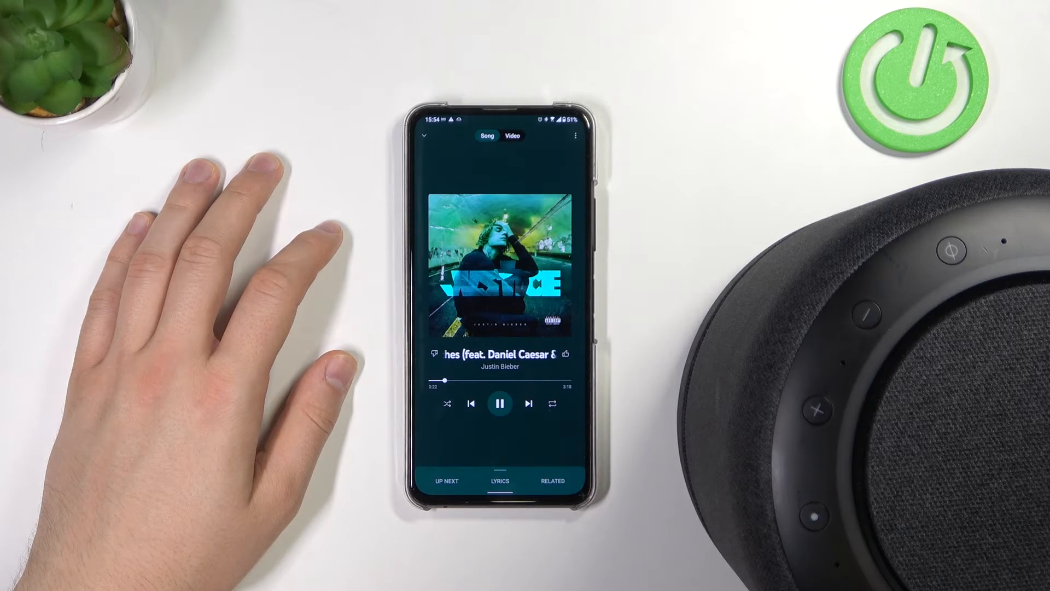
click(500, 403)
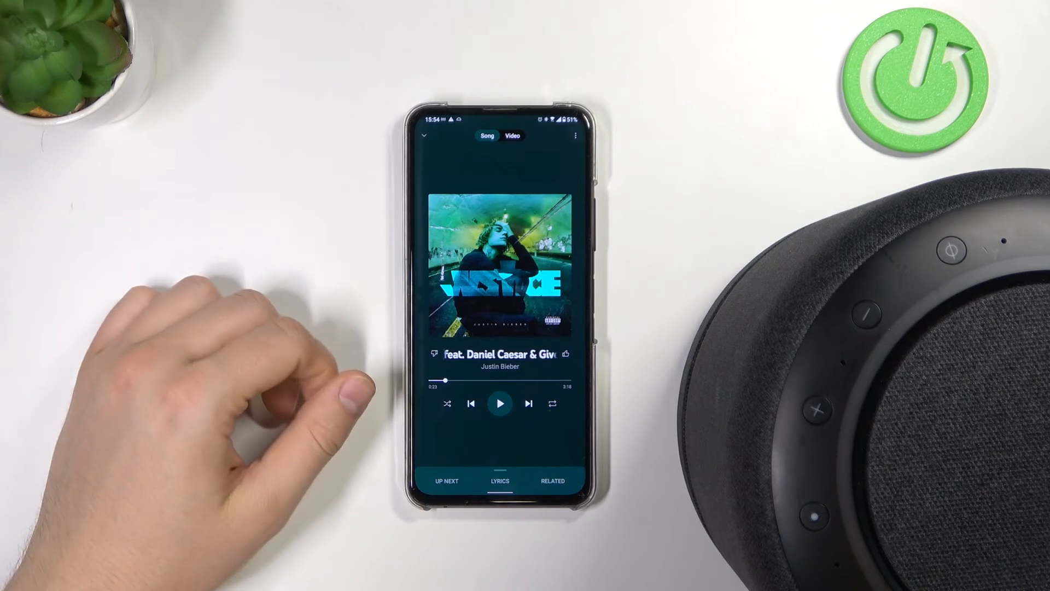